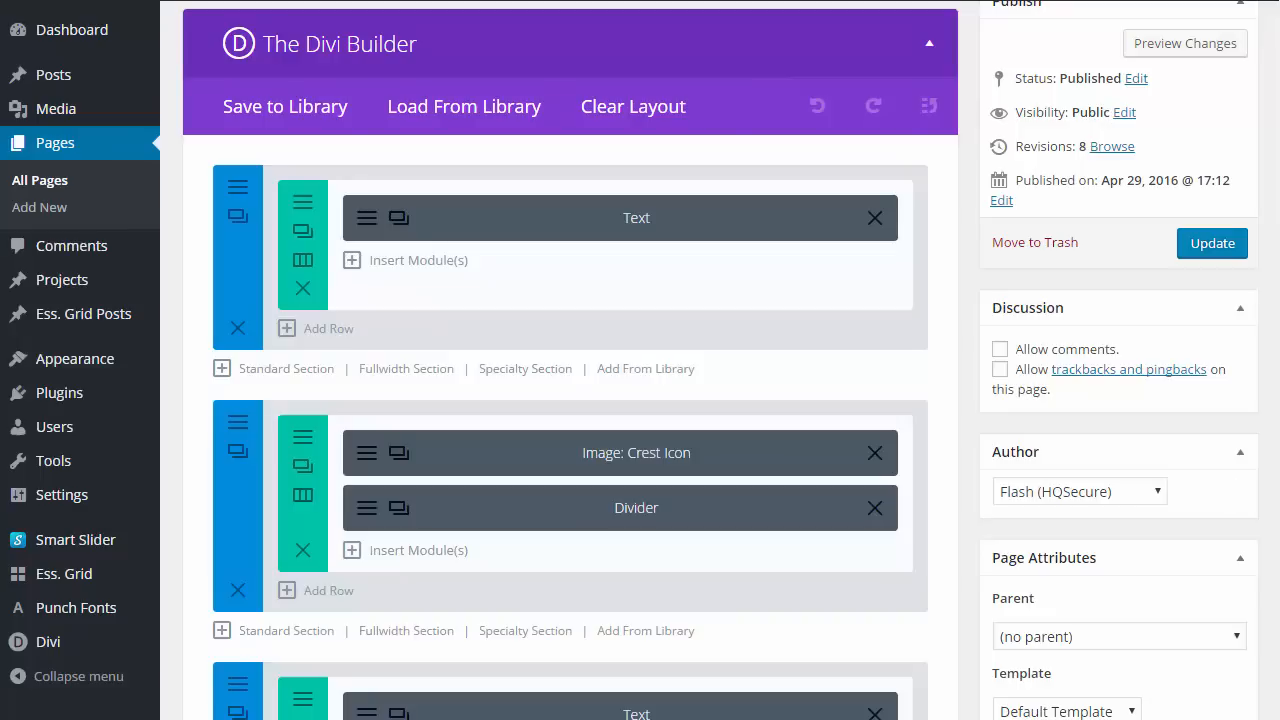
# Scroll the live page to view the crest icon centered on the divider line.
pyautogui.scroll(-3)
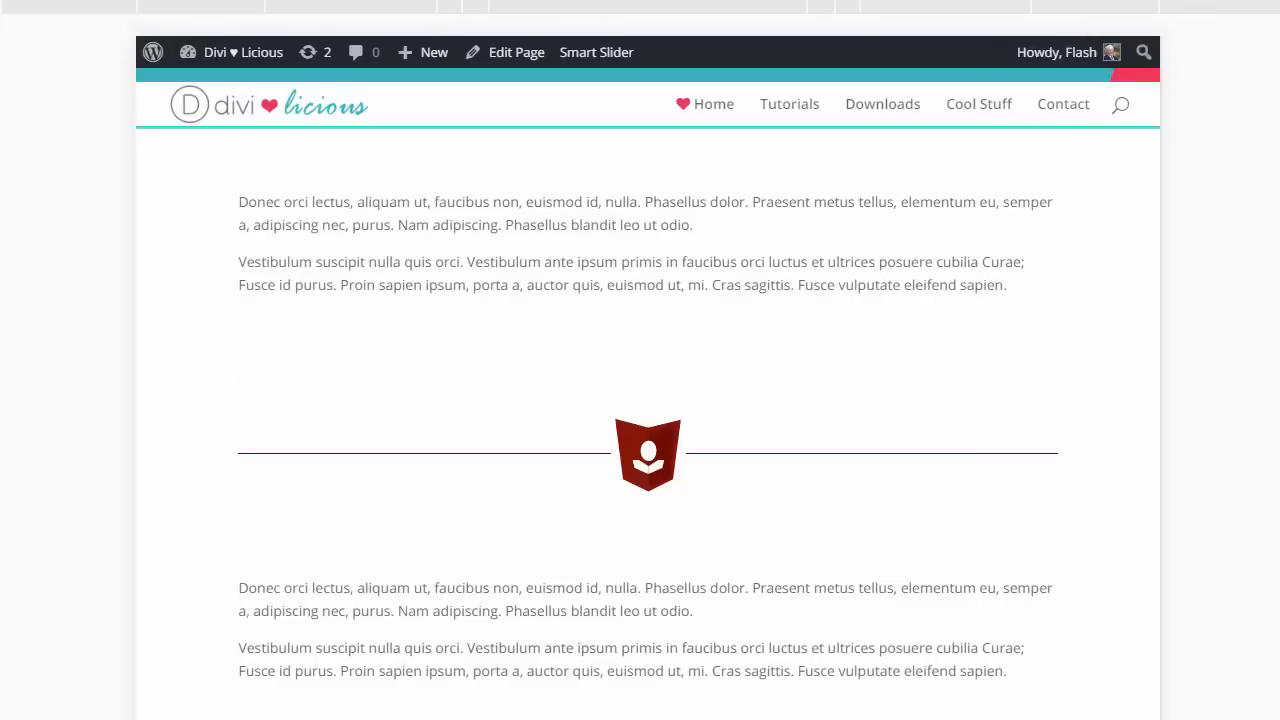
# Add 'display: block !important;' to the divider's Main Element custom CSS.
pyautogui.click(516, 52)
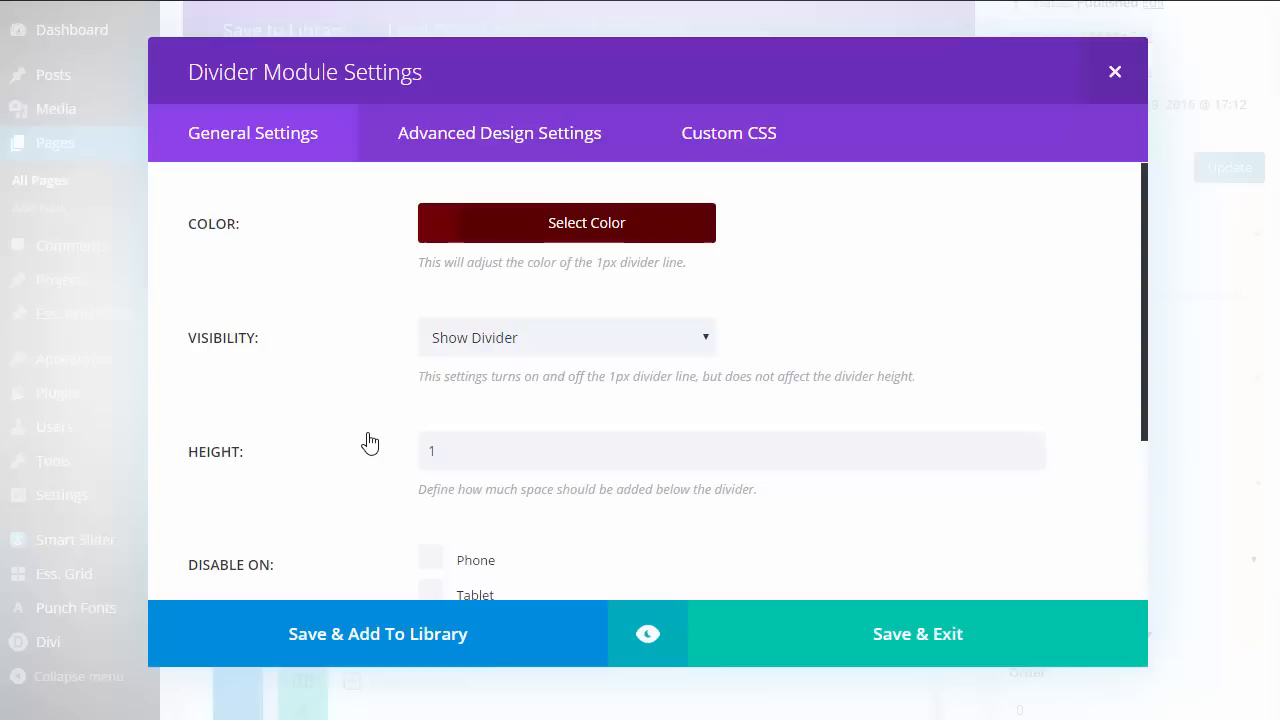
pyautogui.moveTo(782, 267)
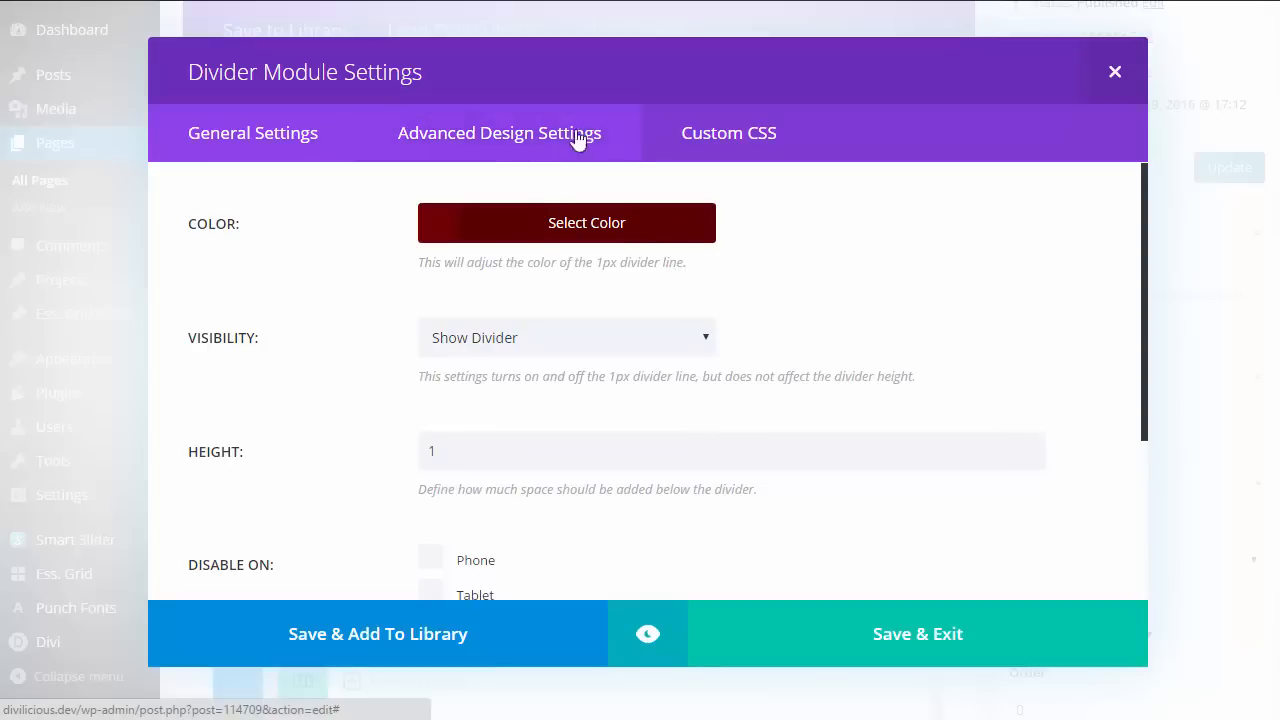
pyautogui.click(728, 132)
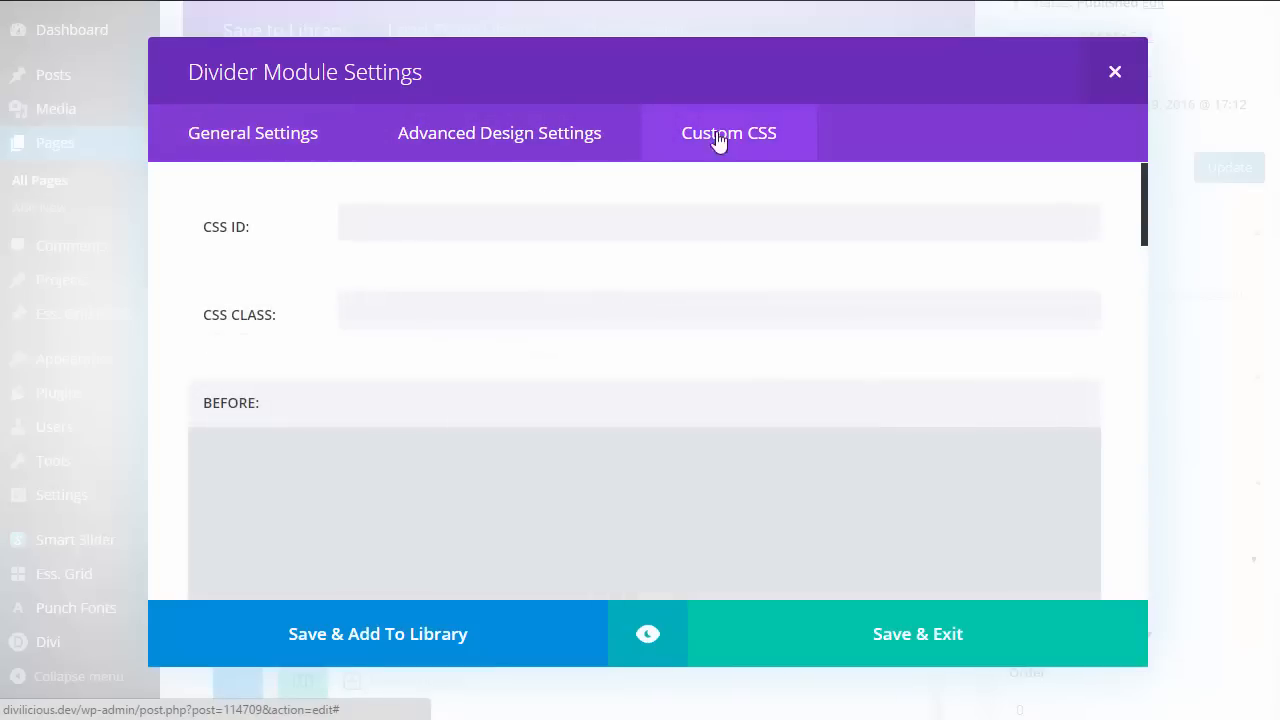
pyautogui.scroll(-3)
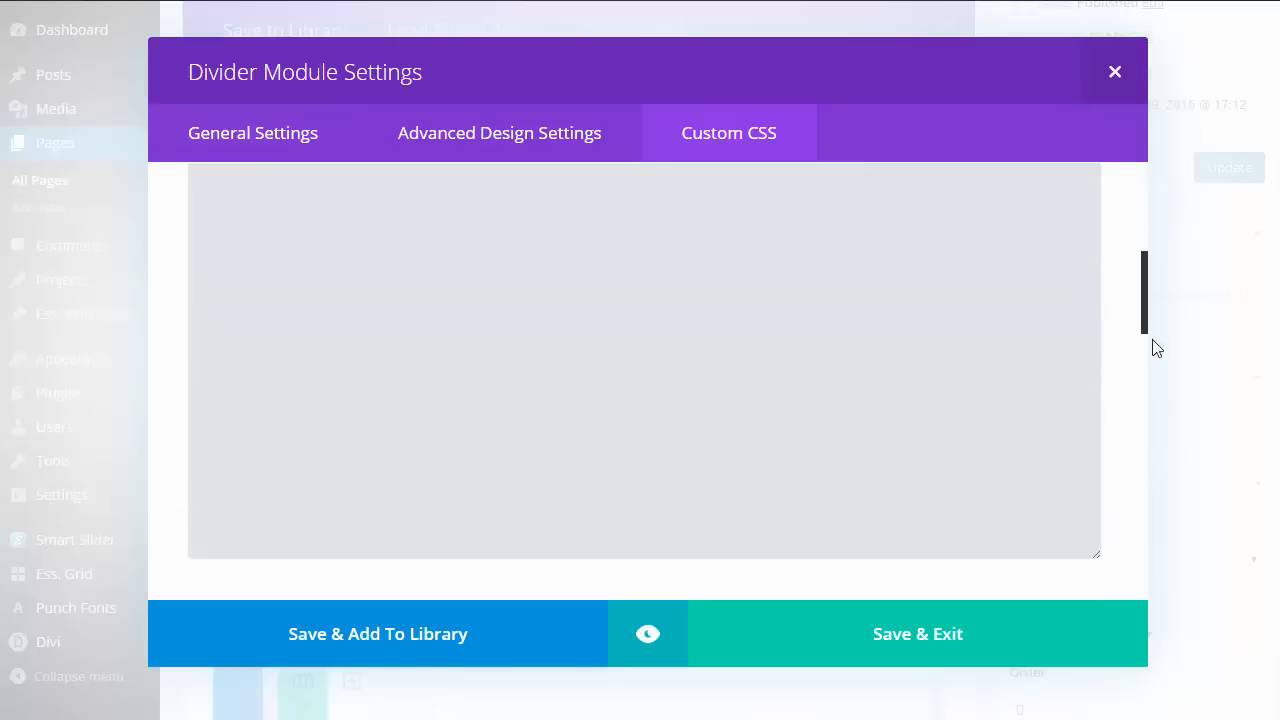
pyautogui.scroll(-3)
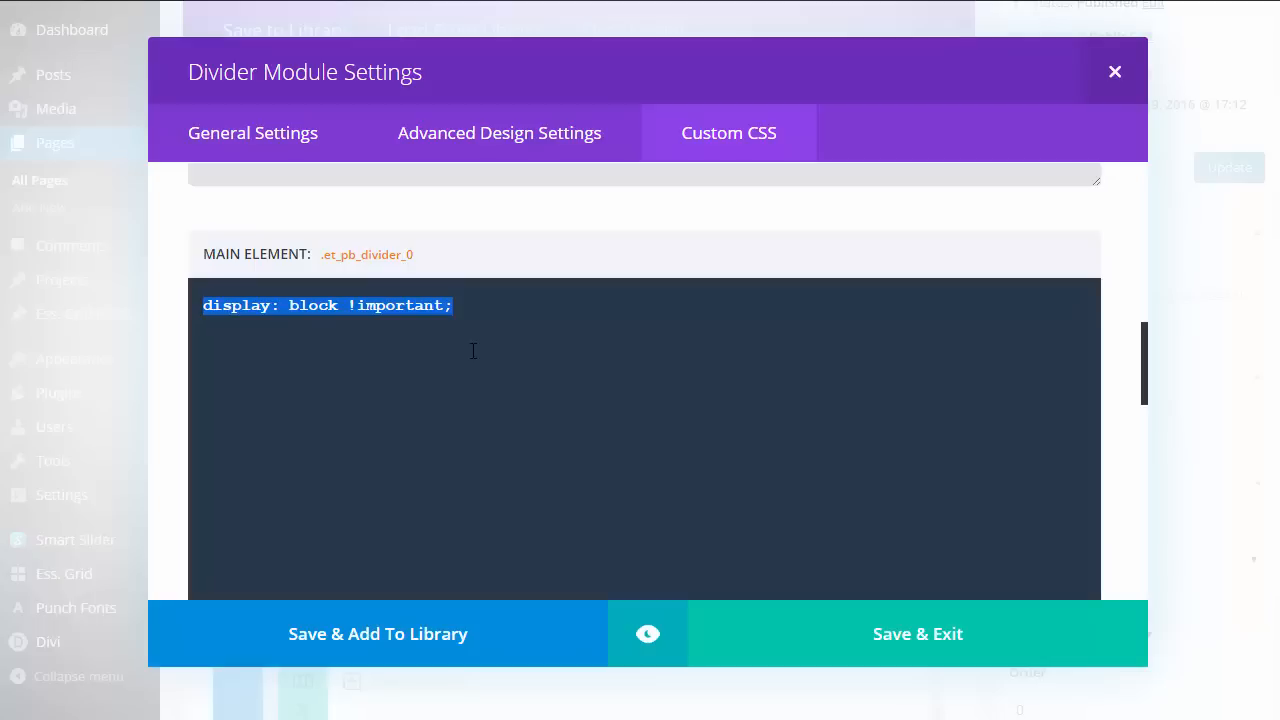
pyautogui.moveTo(473, 336)
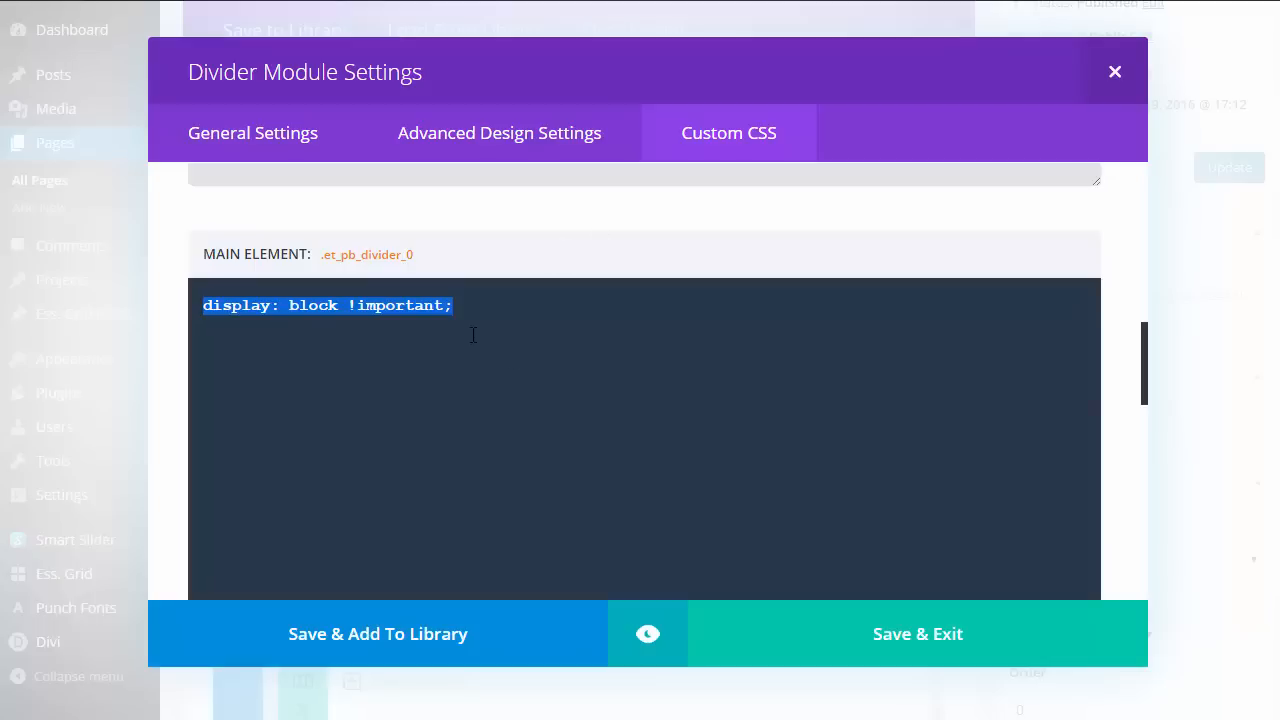
pyautogui.moveTo(1167, 106)
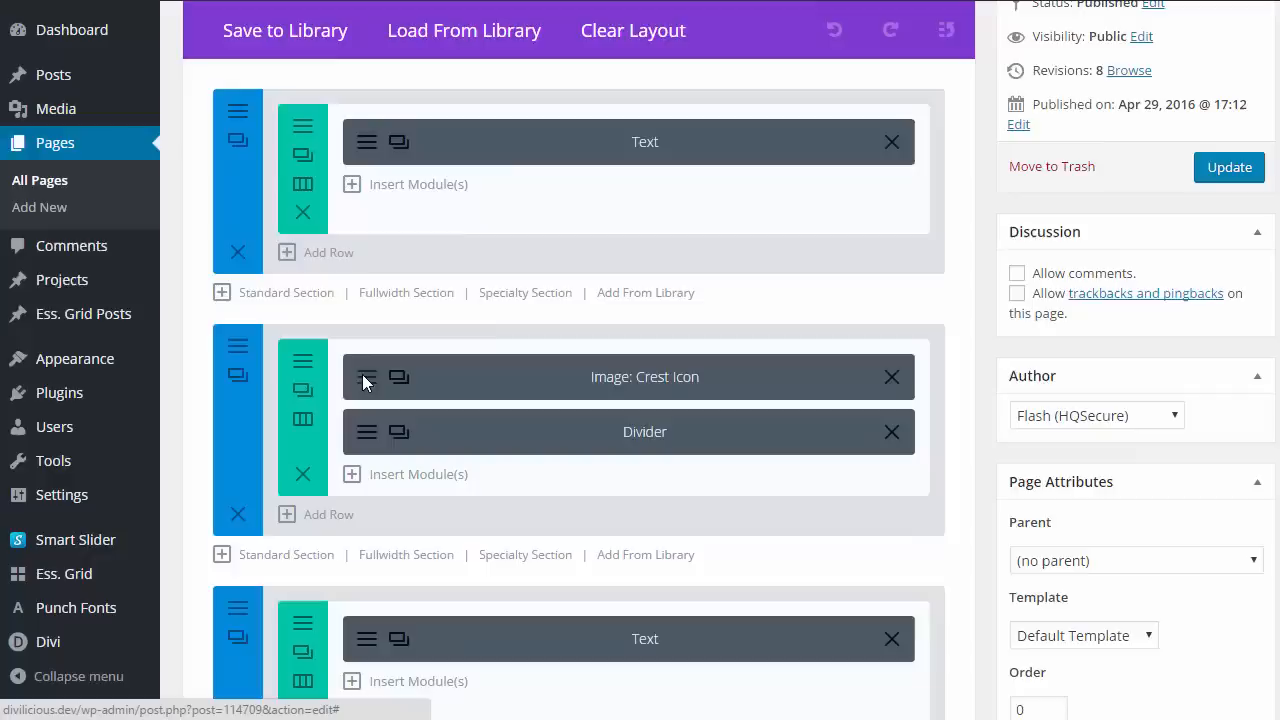
# Confirm Crest-Icon.png with Remove Space Below set to Yes and Center alignment.
pyautogui.click(645, 377)
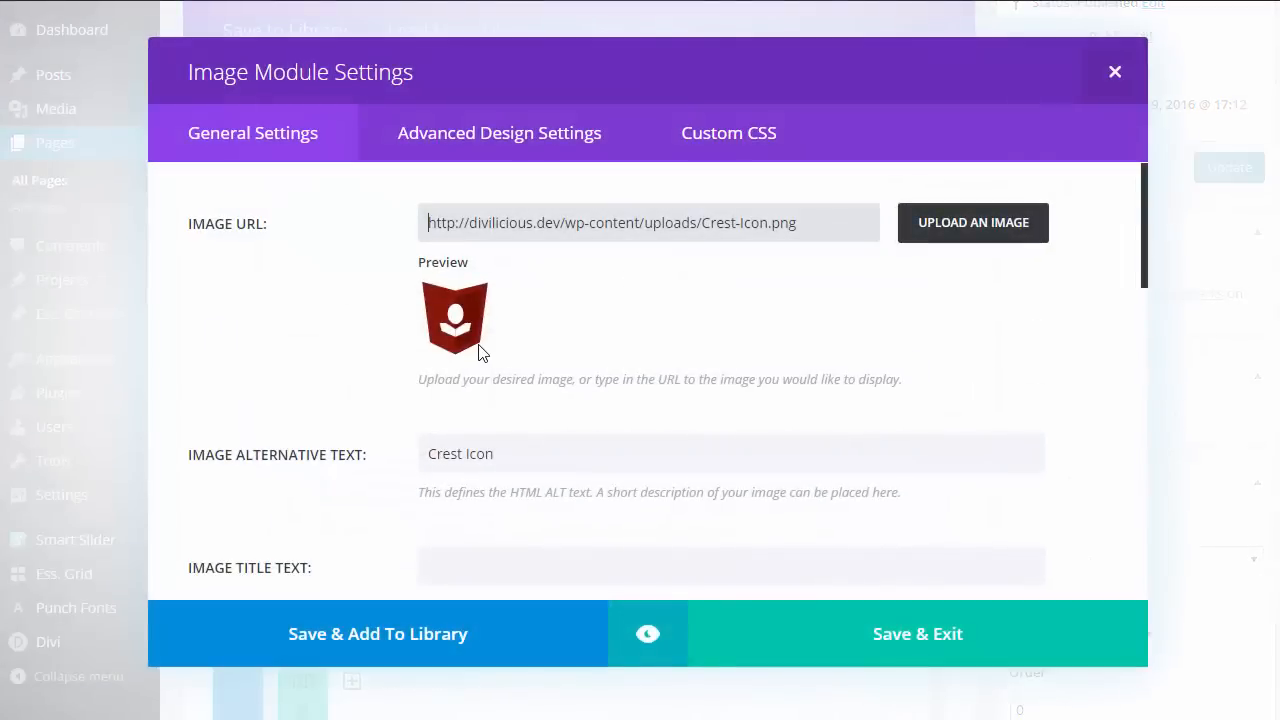
pyautogui.moveTo(468, 340)
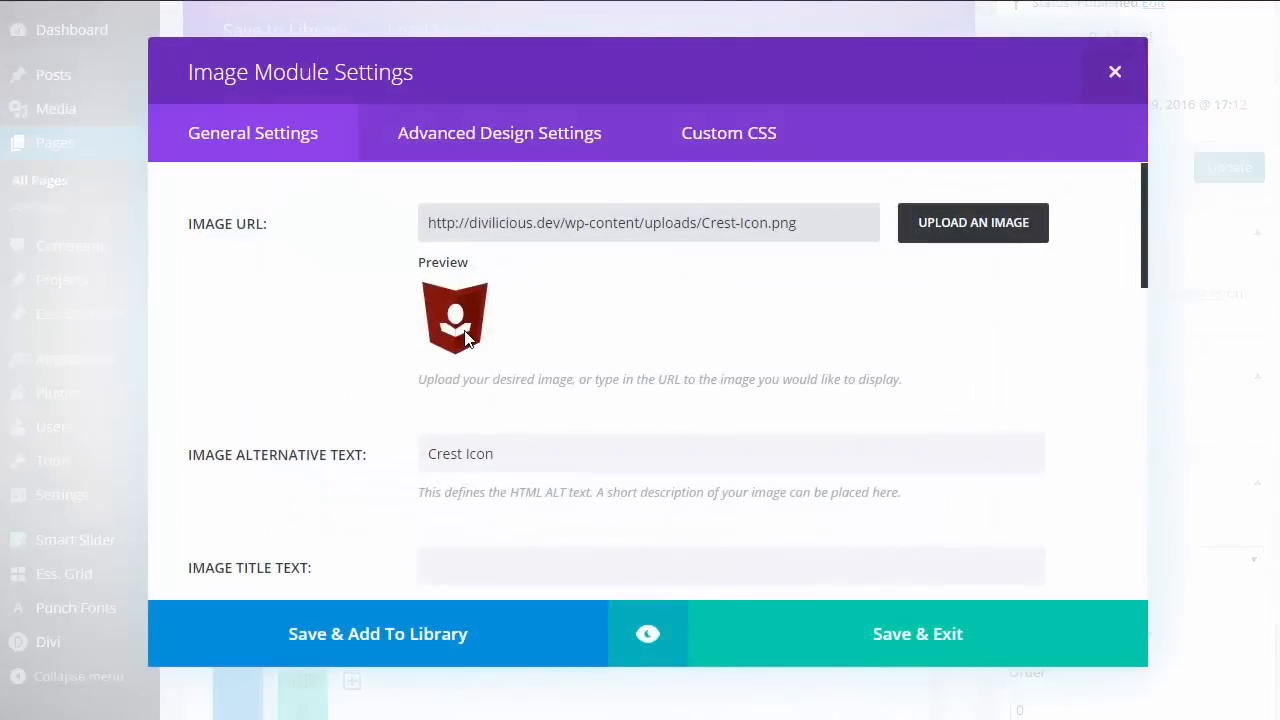
pyautogui.moveTo(972, 222)
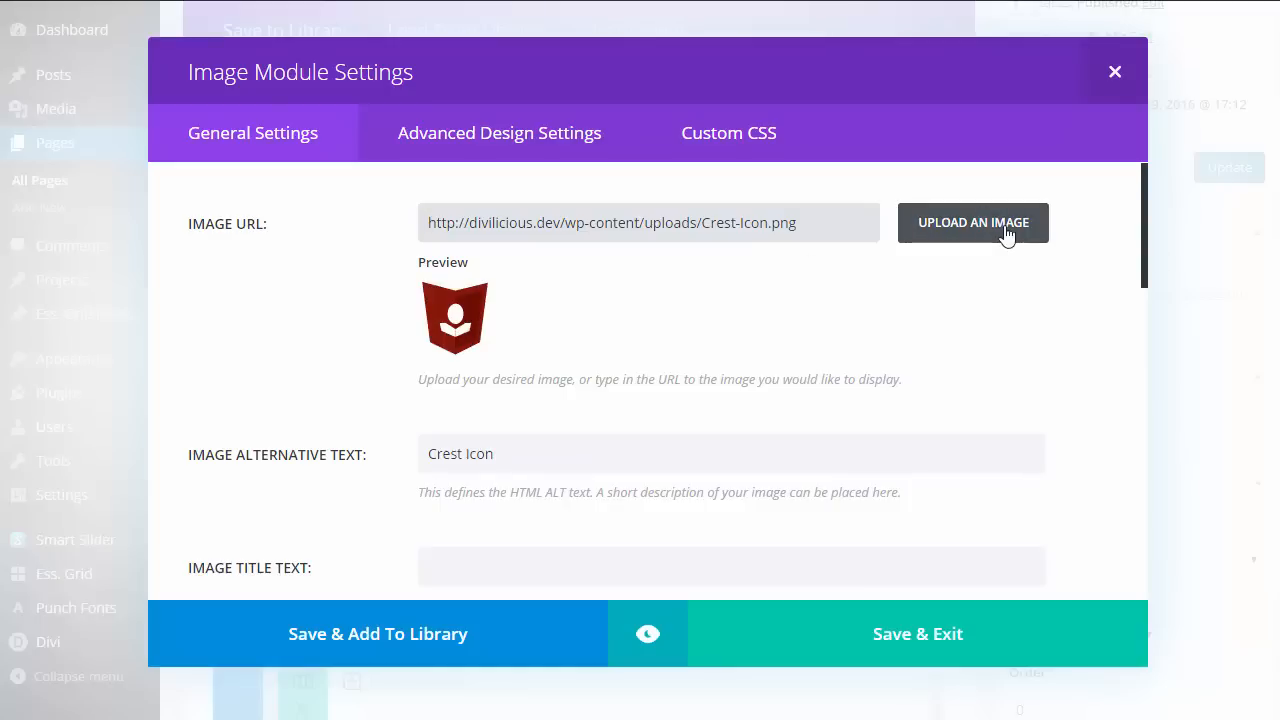
pyautogui.moveTo(1146, 265)
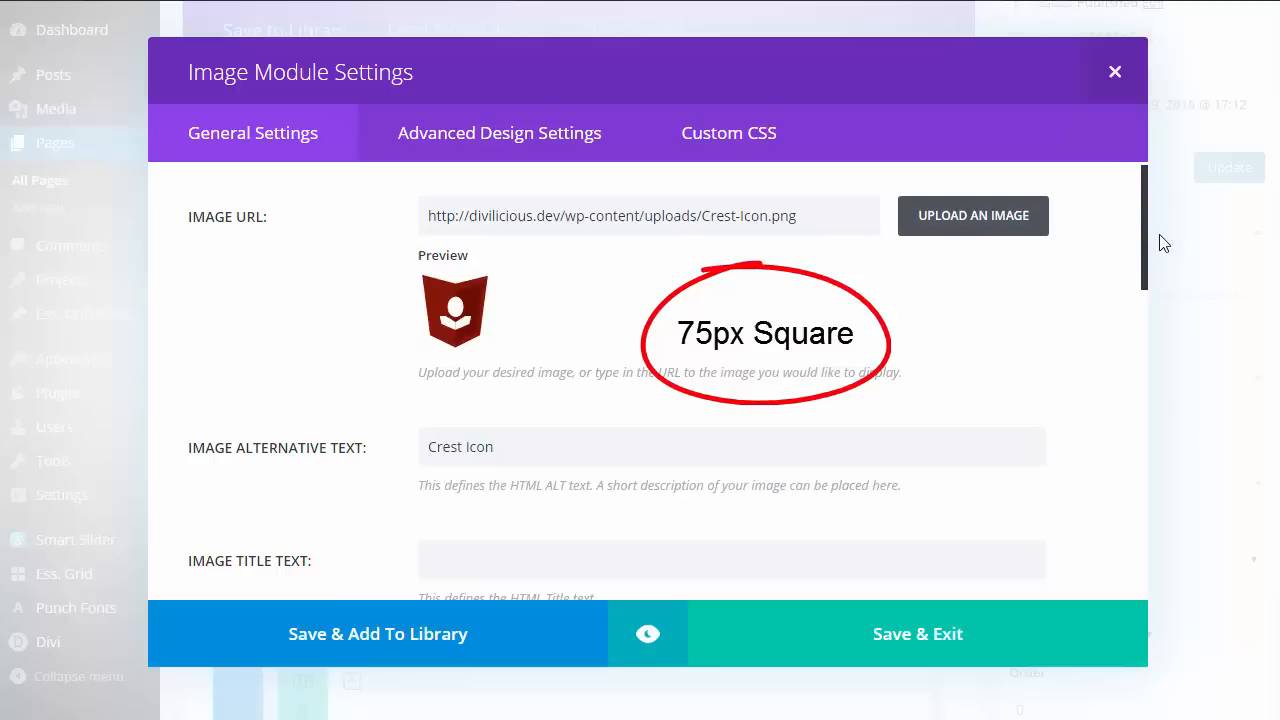
pyautogui.moveTo(1148, 265)
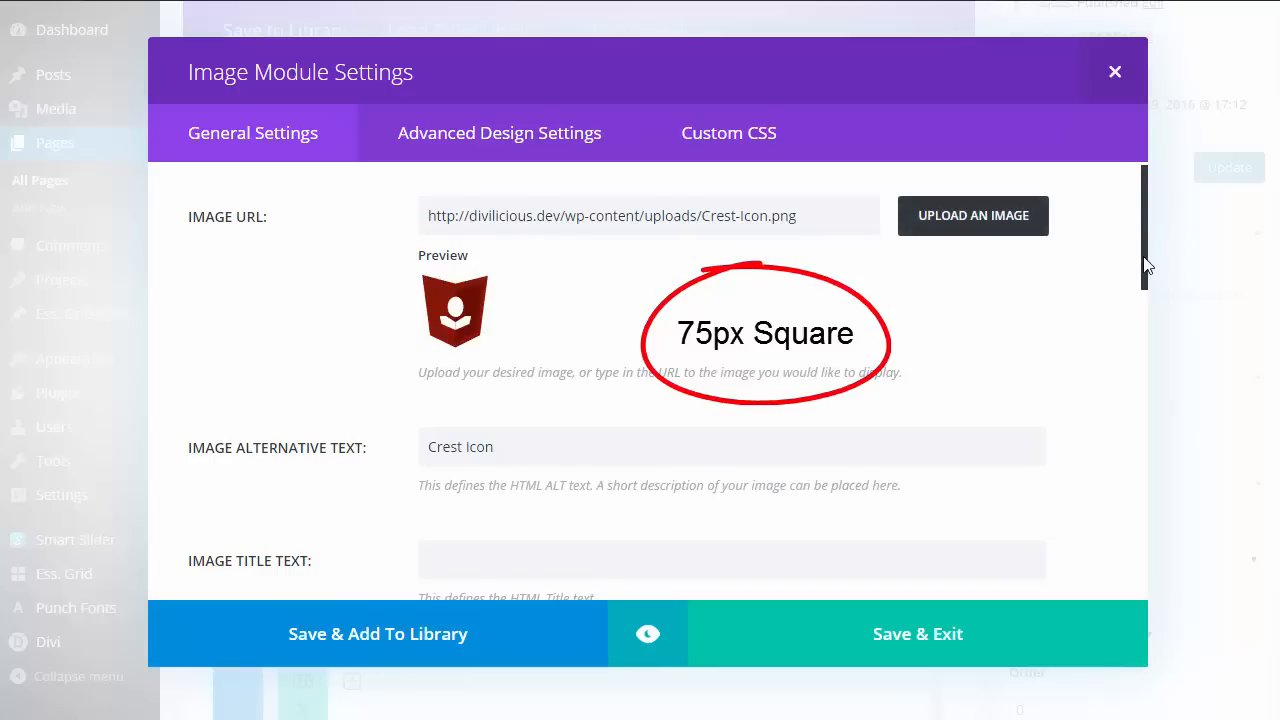
pyautogui.scroll(-3)
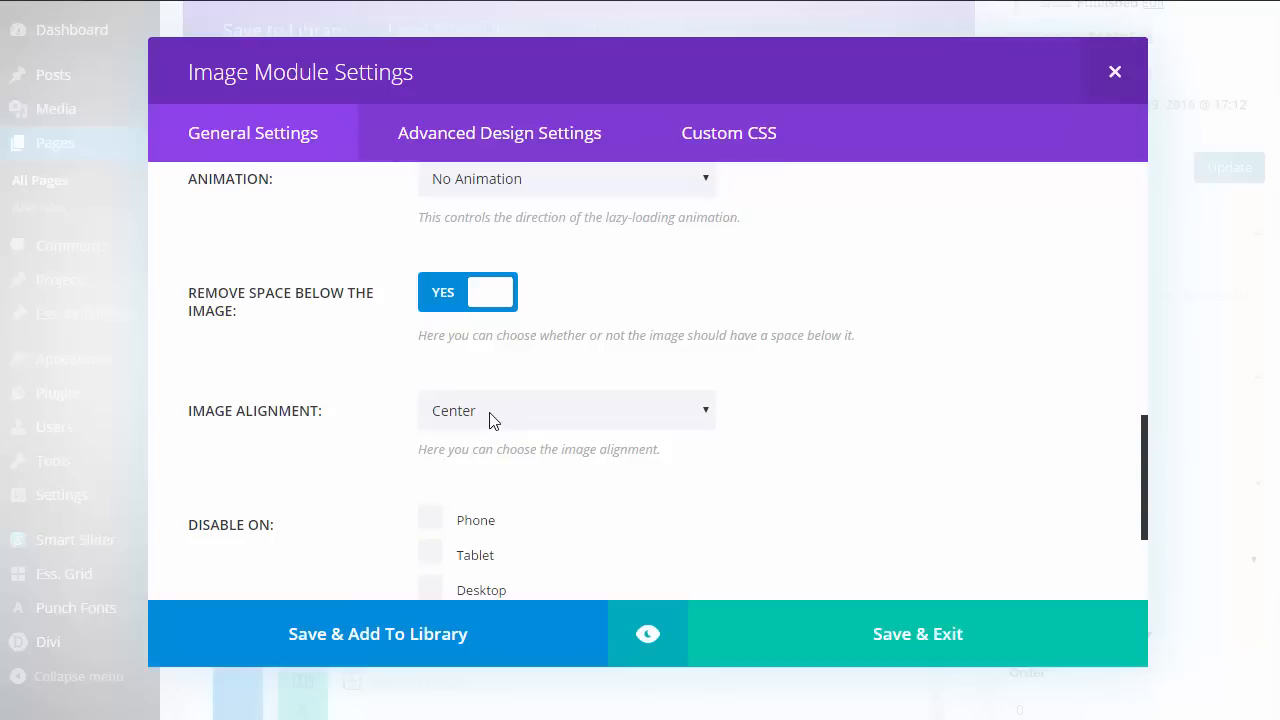
pyautogui.moveTo(460, 308)
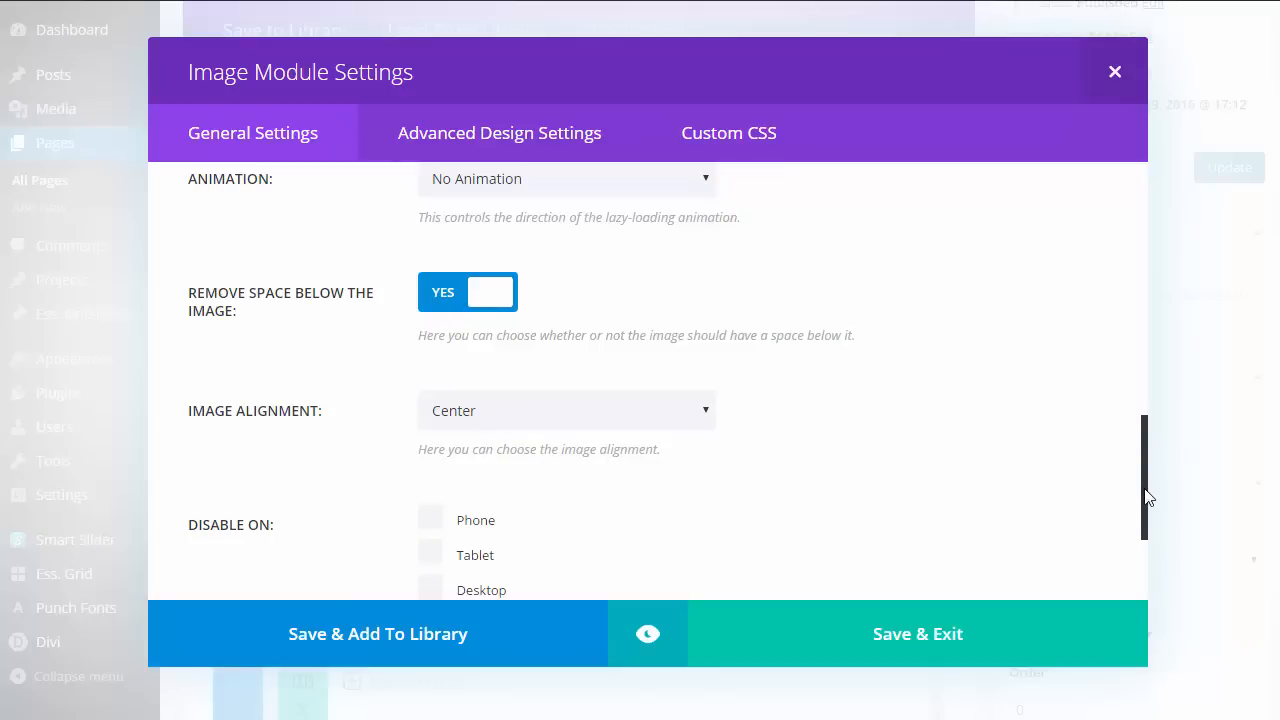
# Give the crest image's Main Element 'position: relative; top: 40px; z-index: 2;' and save.
pyautogui.click(728, 133)
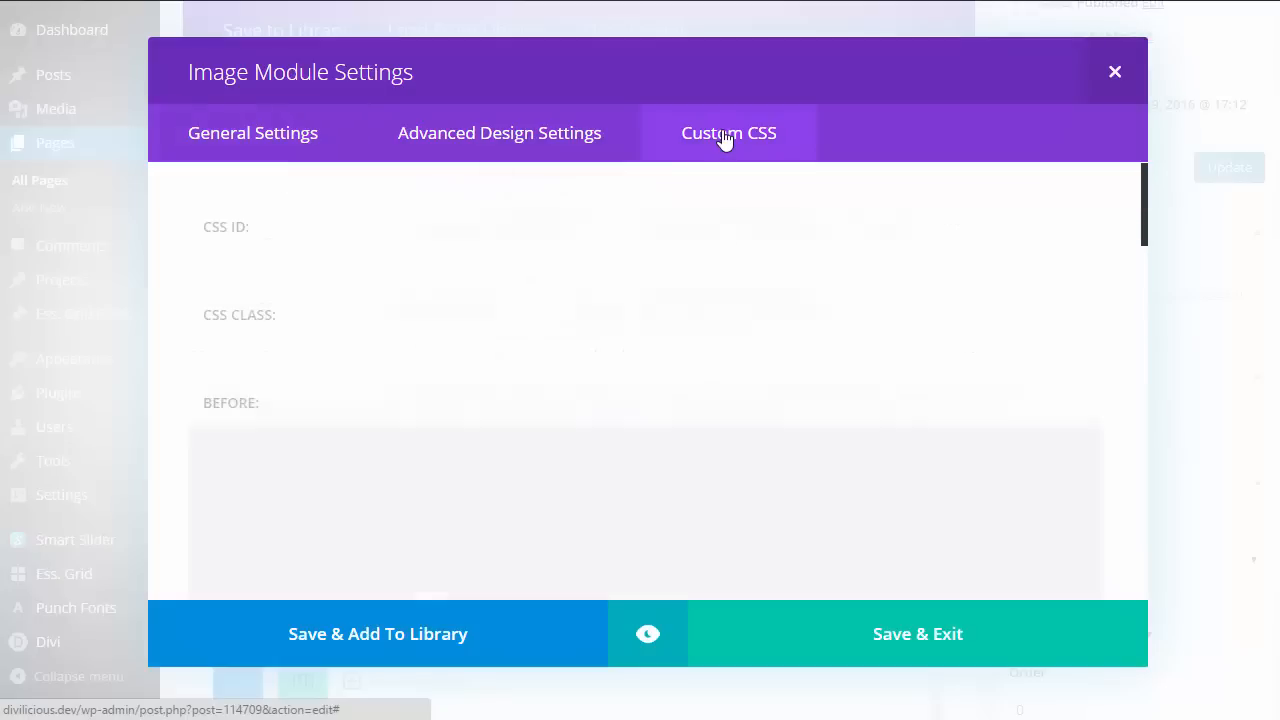
pyautogui.scroll(-3)
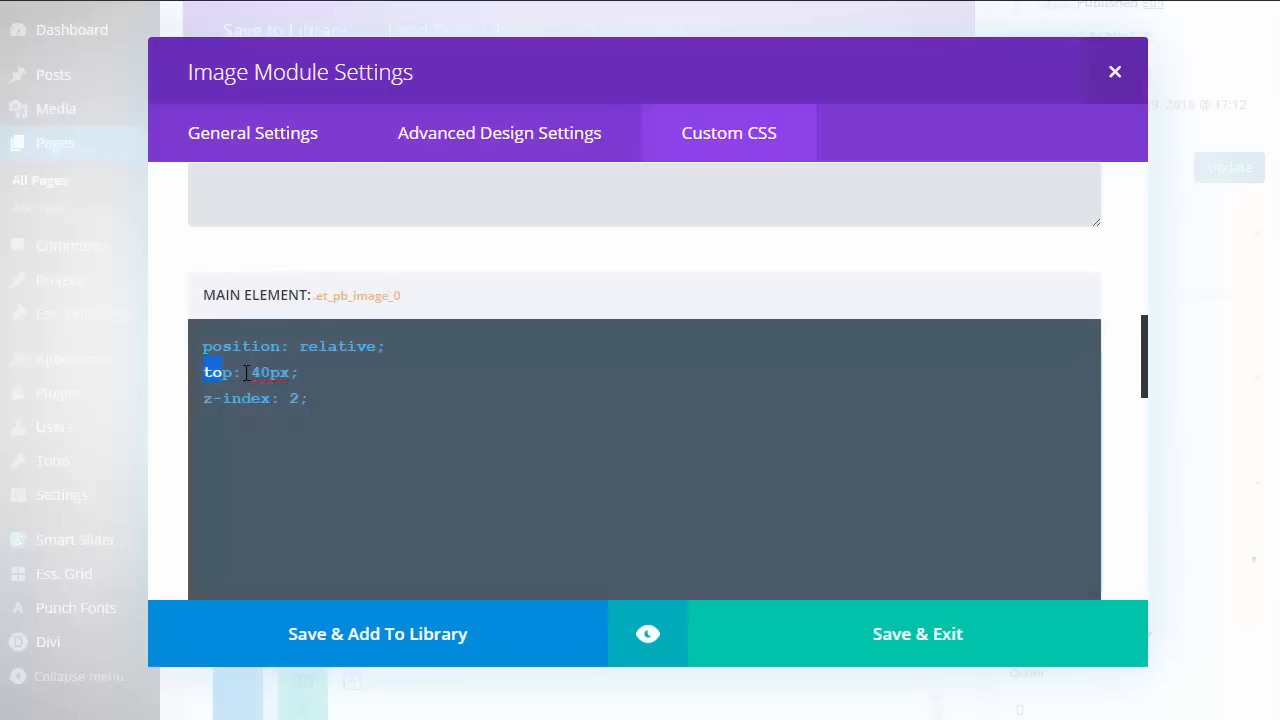
pyautogui.doubleClick(250, 372)
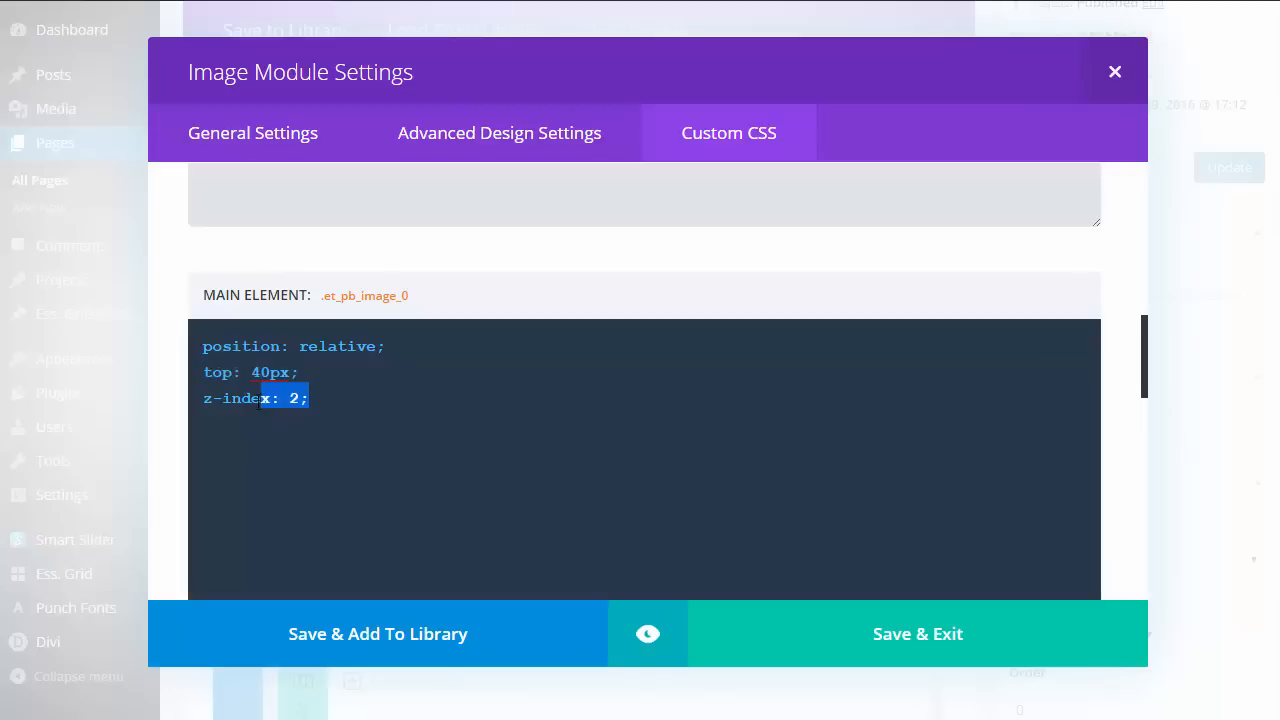
pyautogui.tripleClick(255, 397)
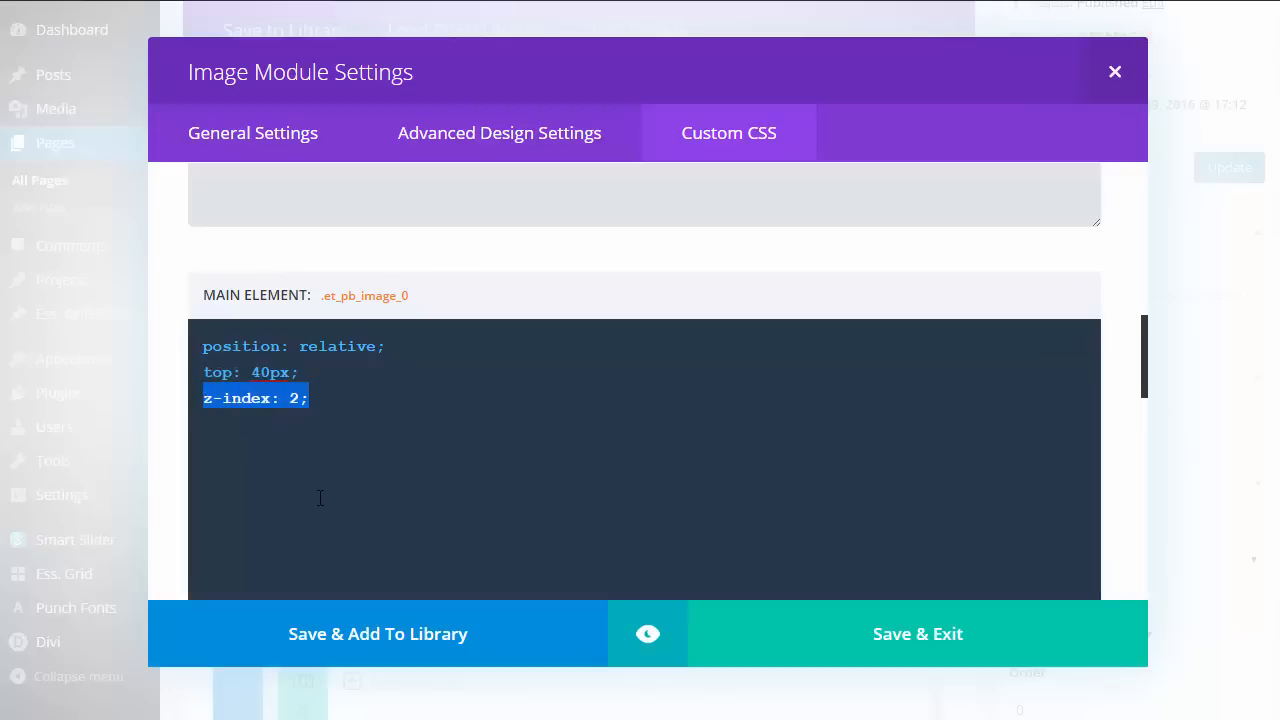
pyautogui.click(917, 633)
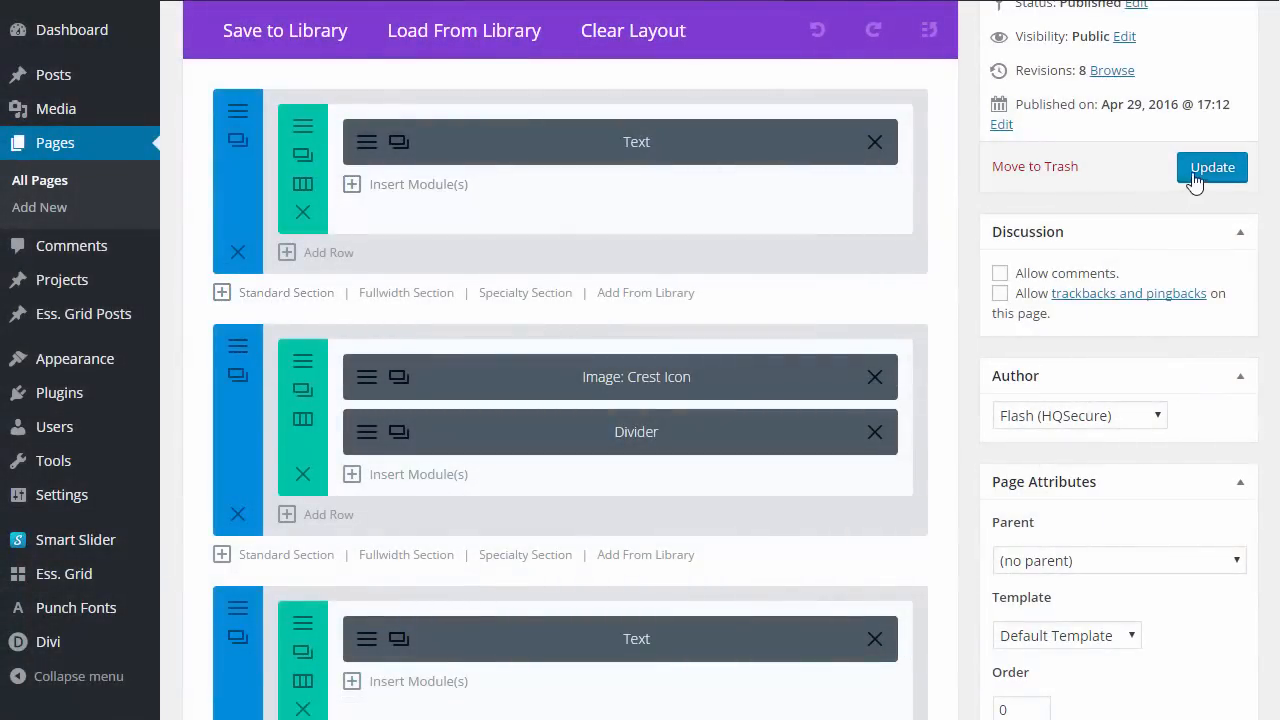
# Update the page to publish the crest icon and divider changes.
pyautogui.click(1212, 167)
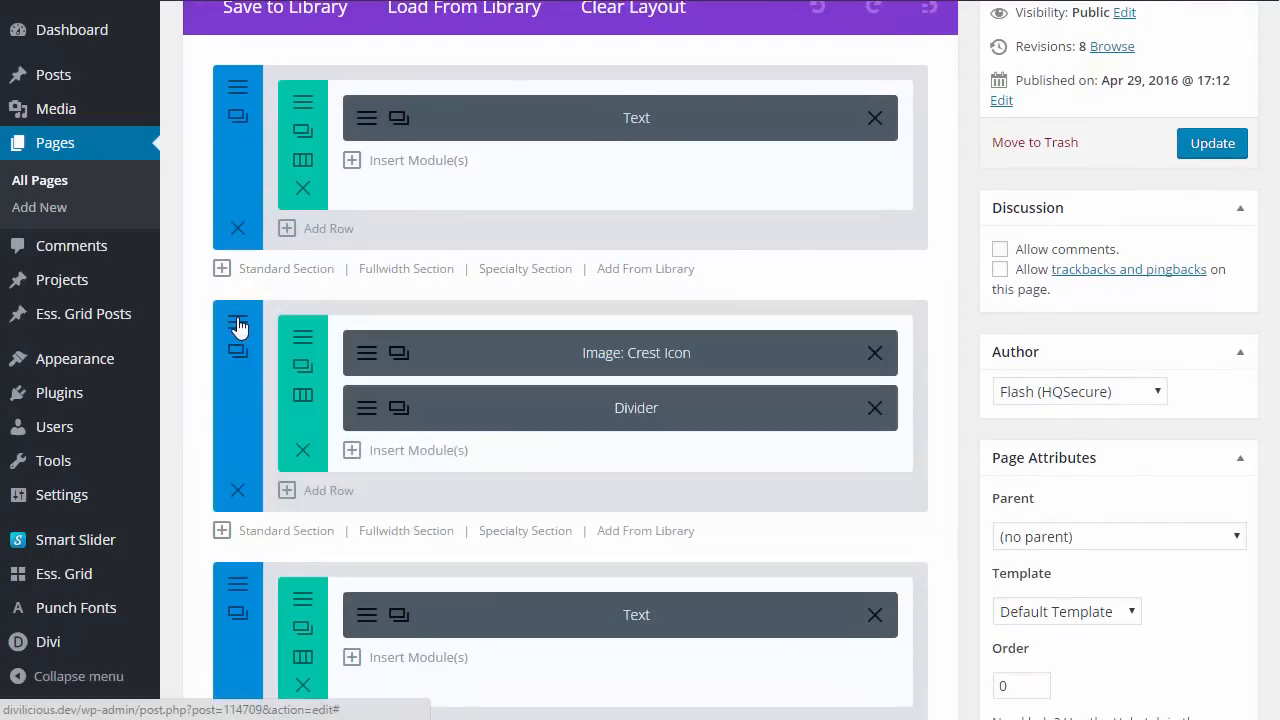
# Set the middle section's top padding to 0px, kept on mobile.
pyautogui.click(238, 337)
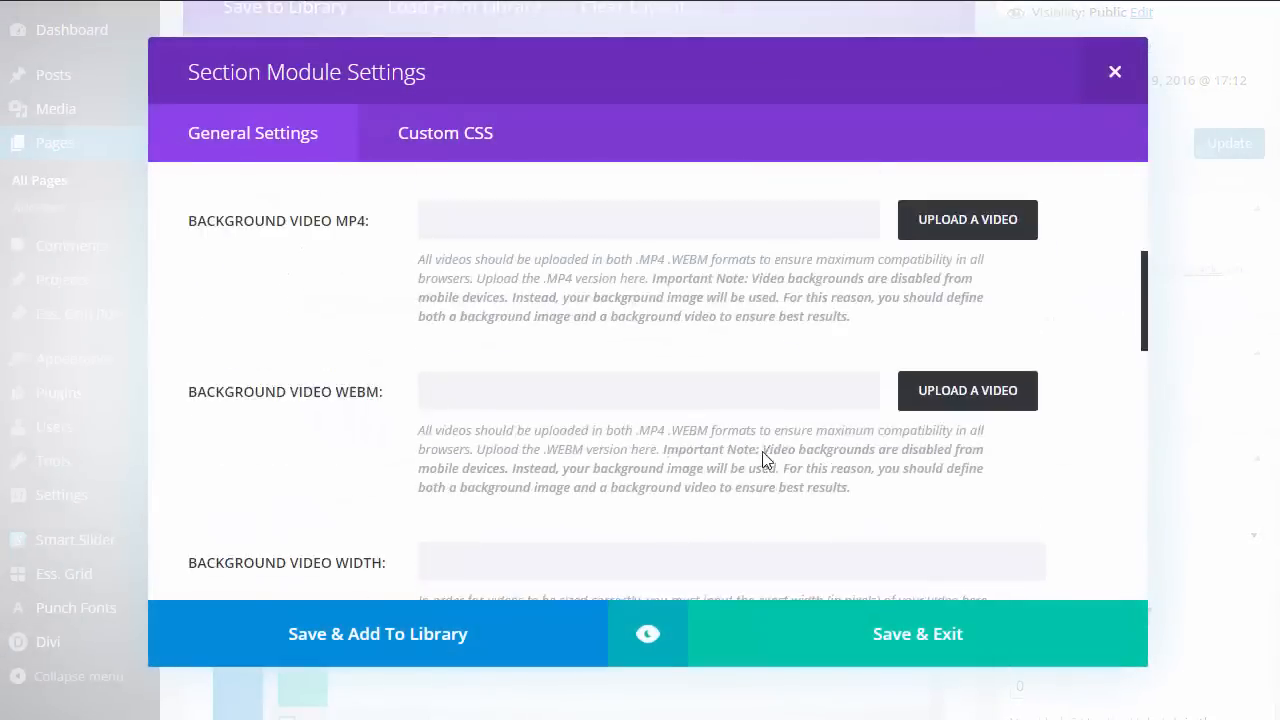
pyautogui.scroll(-3)
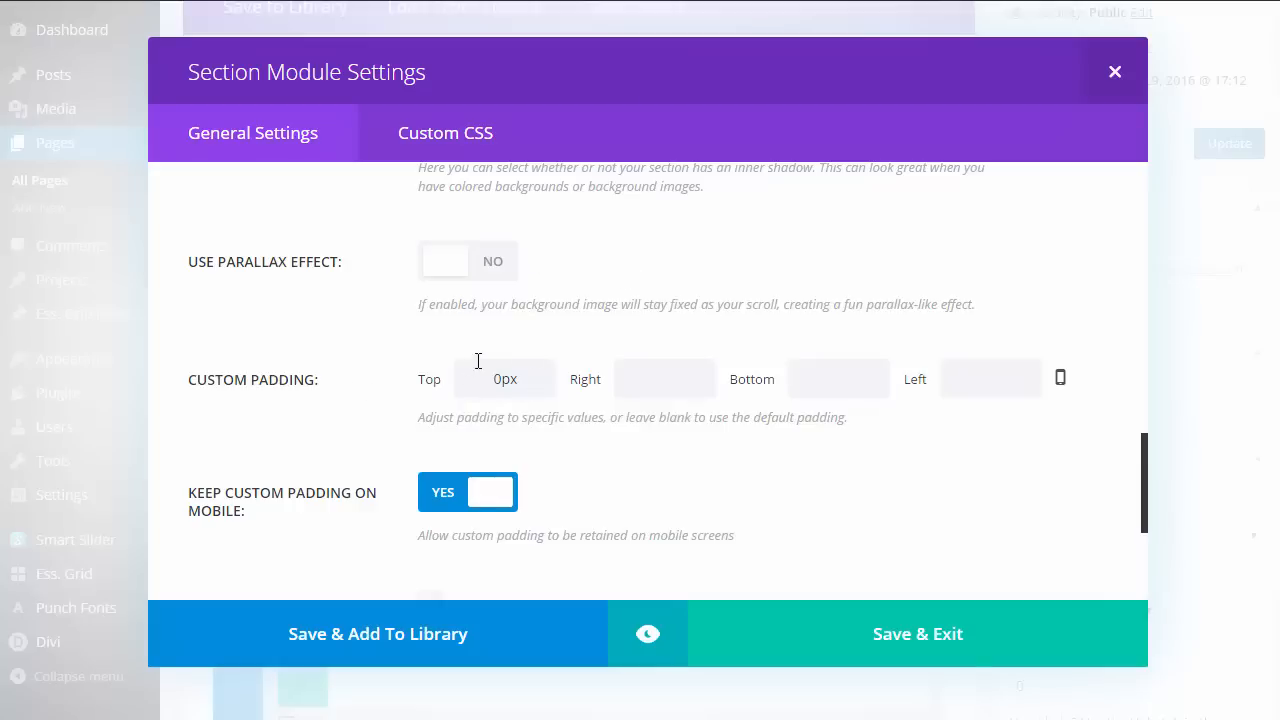
pyautogui.moveTo(478, 361)
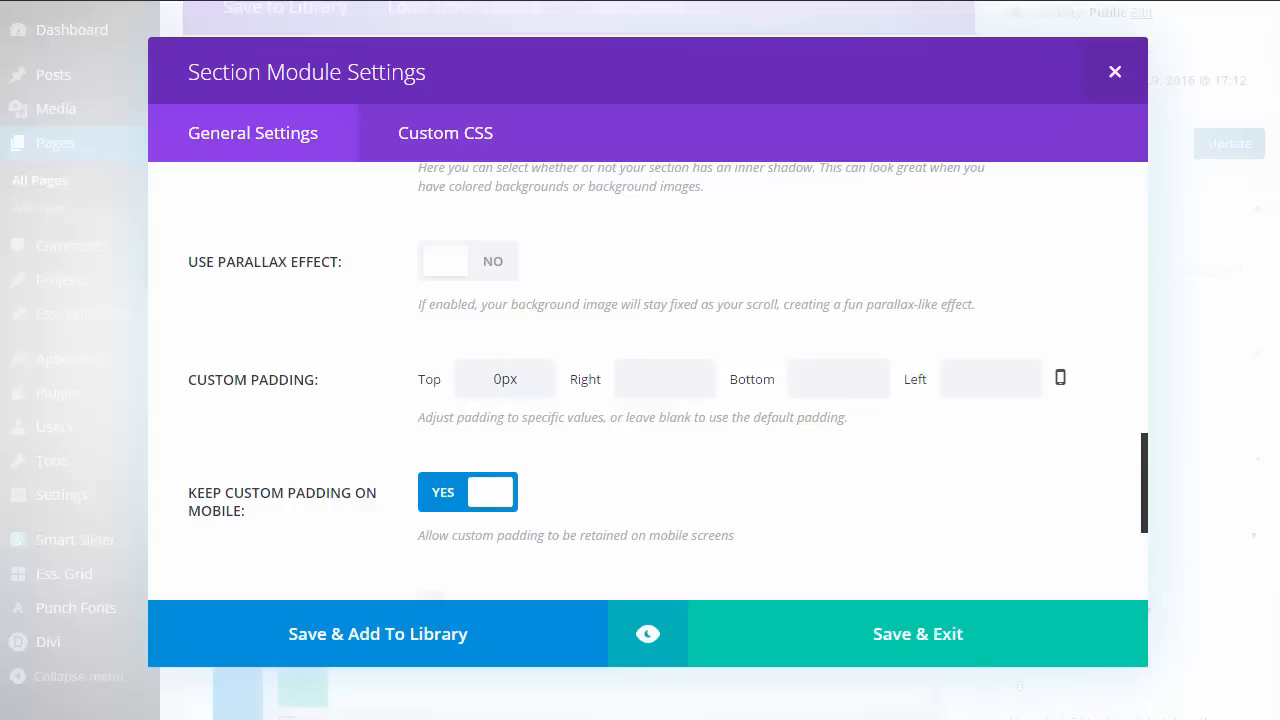